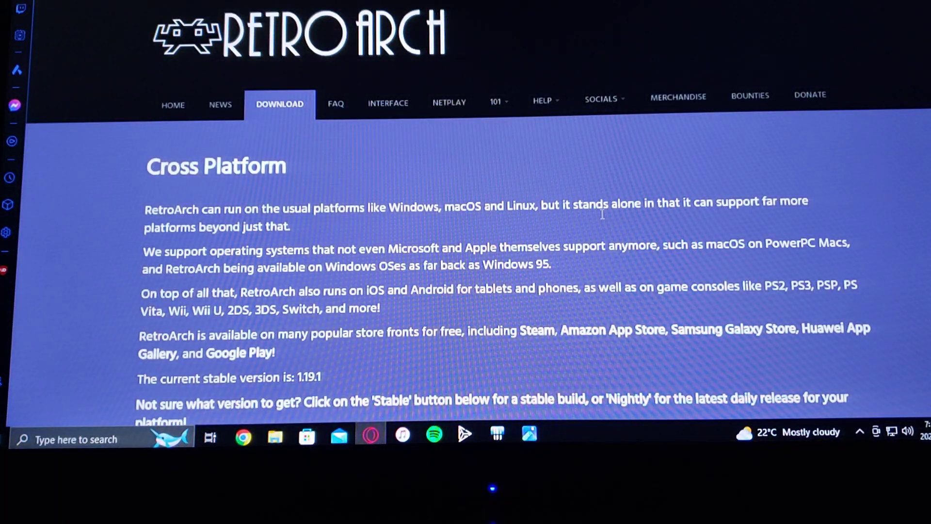
Scroll the RetroArch Download page down to the PlayStation 2 tile and its Download link.
scroll(down, 3)
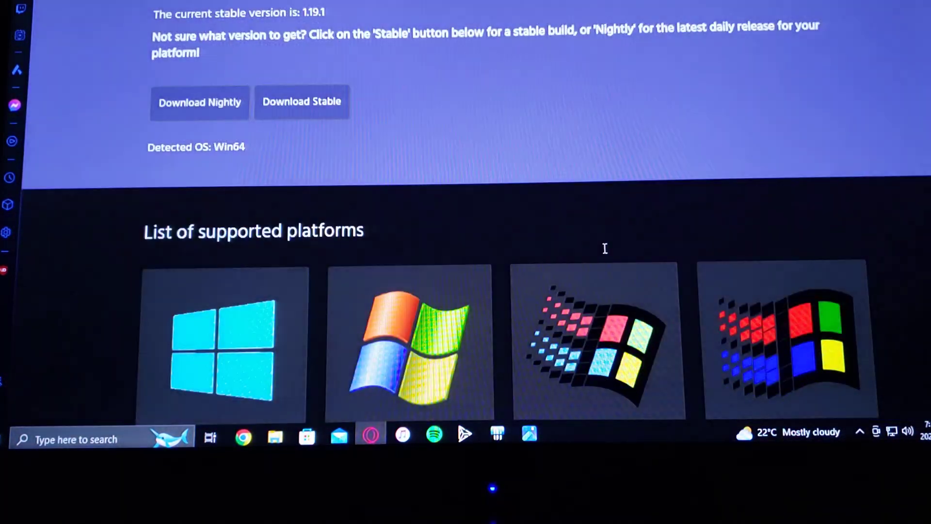
scroll(down, 3)
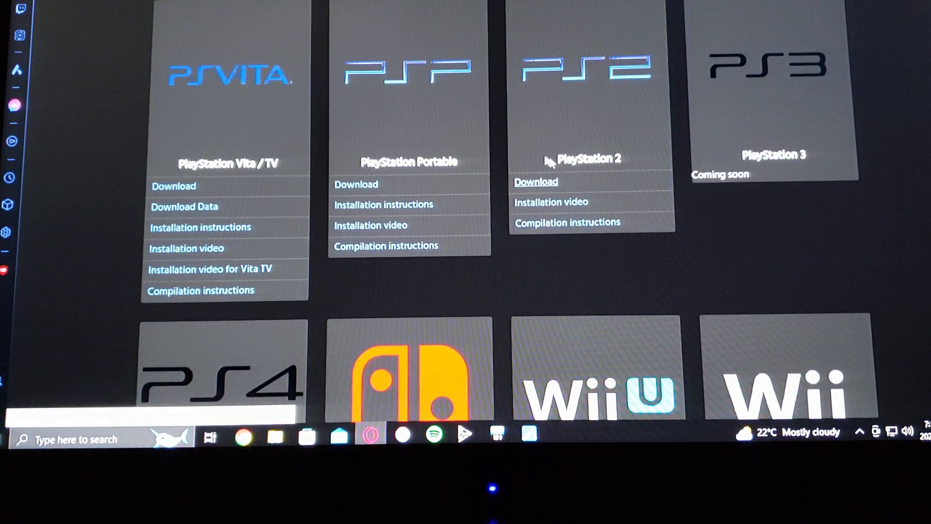
mouse_move(770, 255)
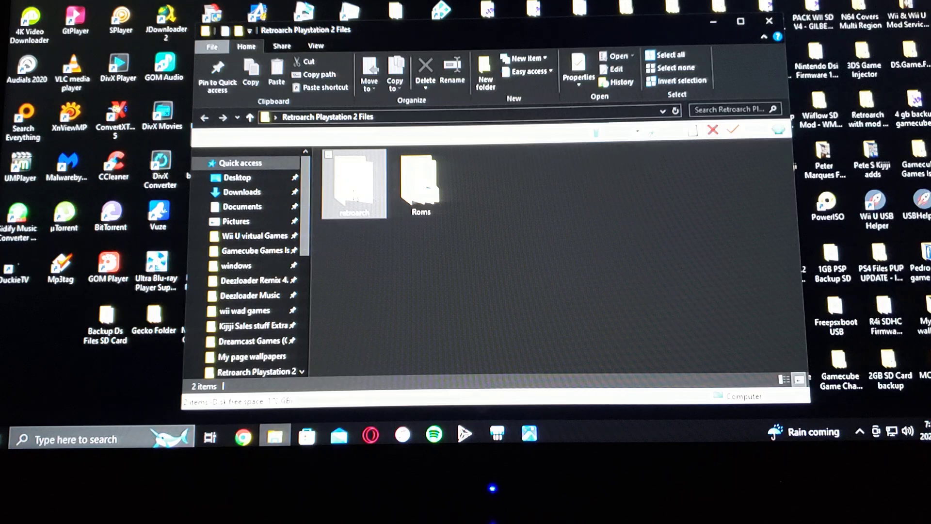
double_click(354, 186)
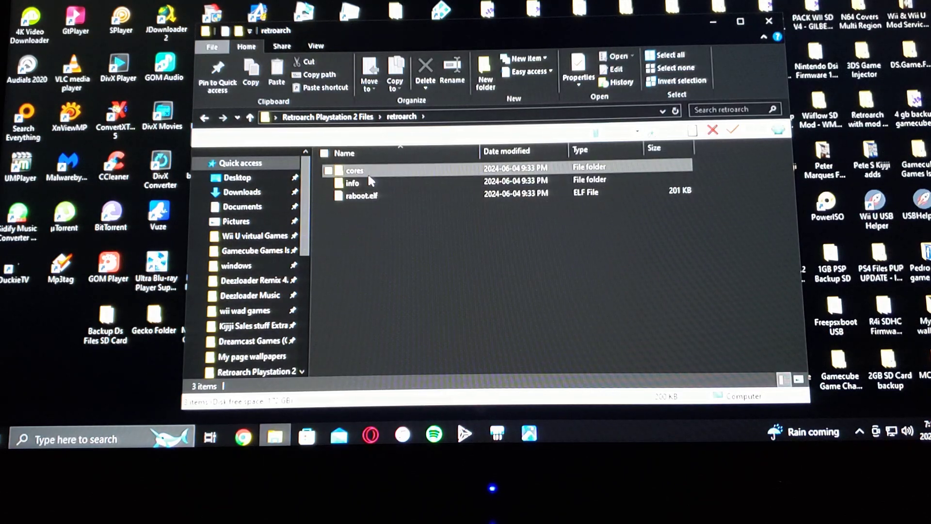
double_click(353, 170)
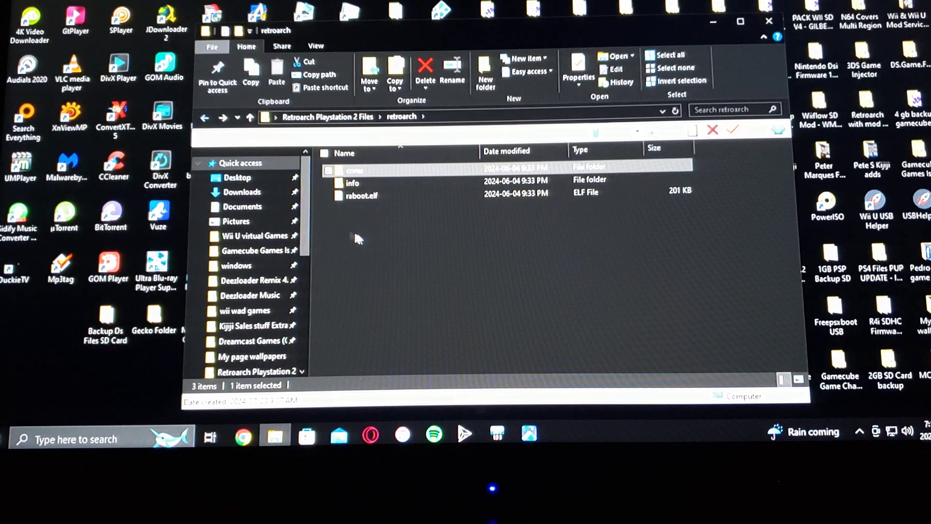
mouse_move(387, 202)
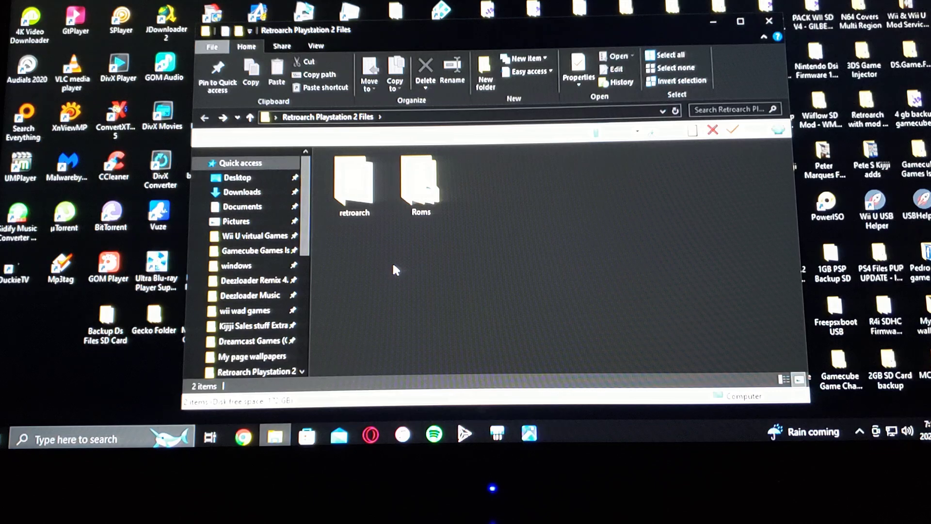
double_click(420, 182)
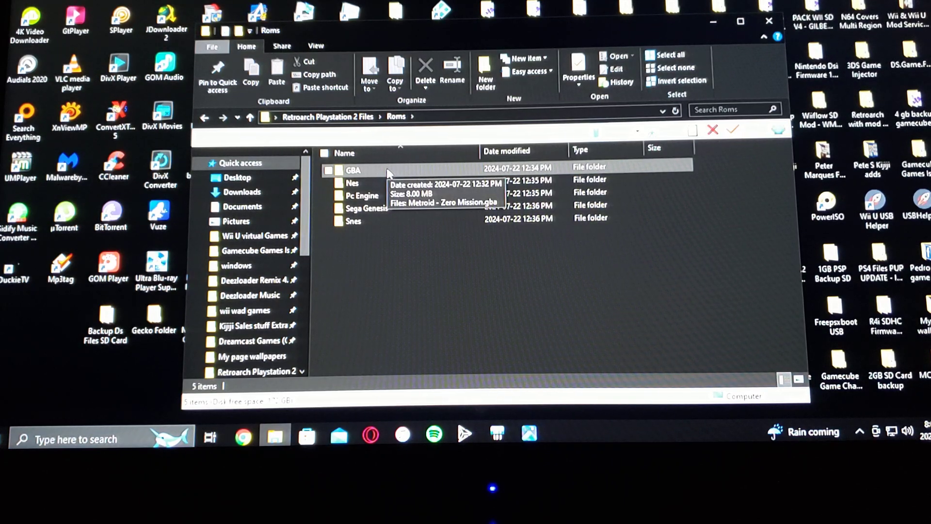
double_click(352, 171)
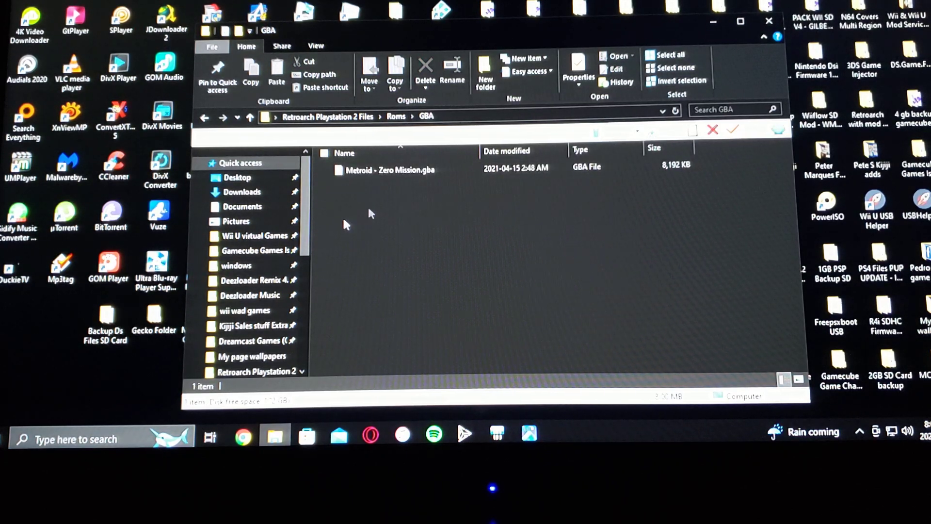
click(203, 117)
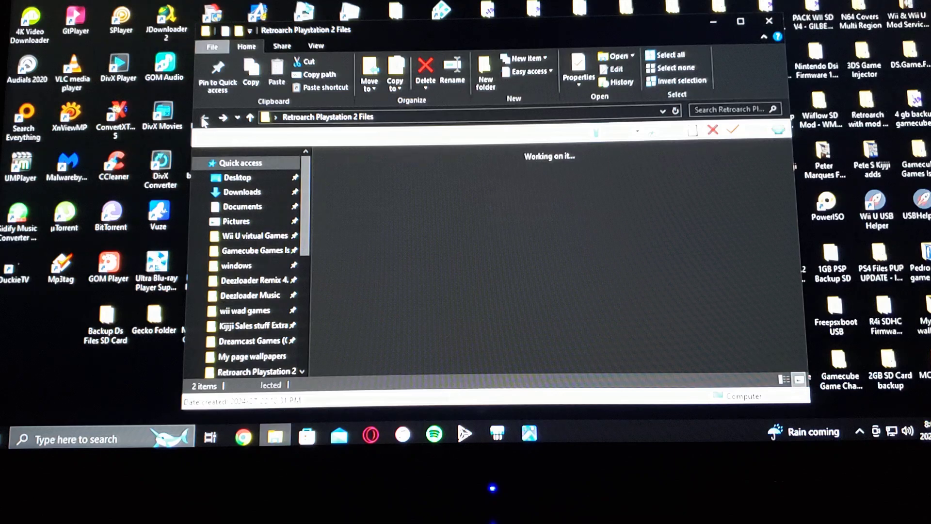